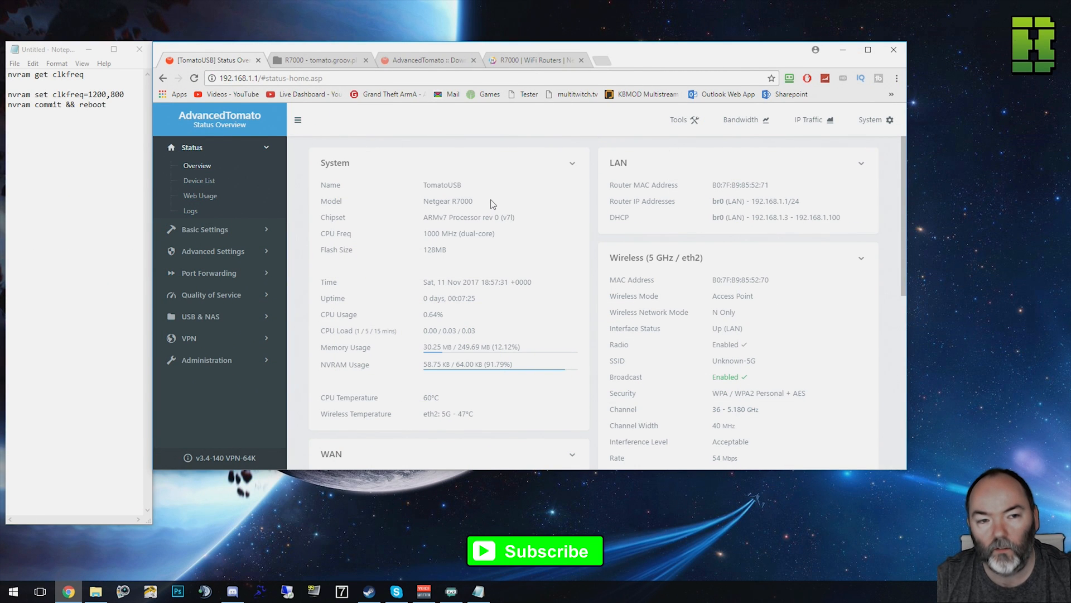
mouse_move(491, 210)
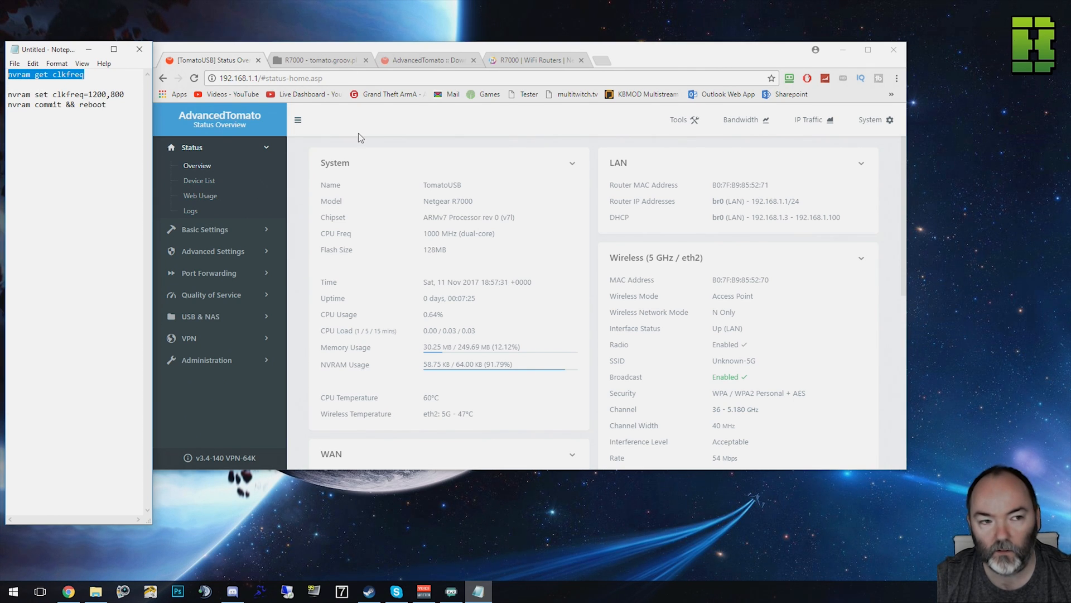
mouse_move(484, 160)
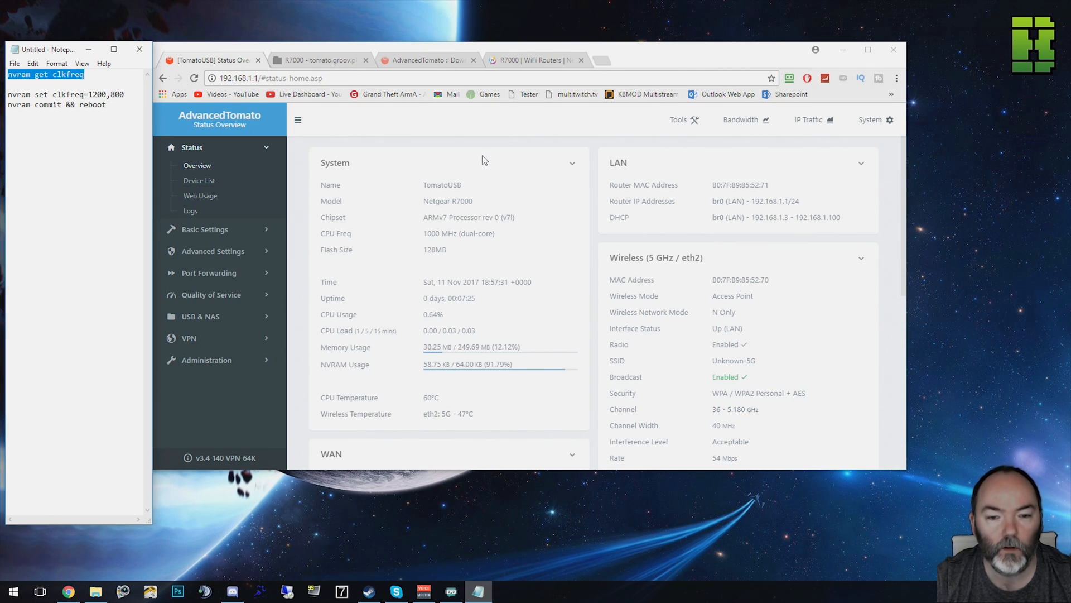
- Run 'nvram get clkfreq' in System Commands, which returns 'ERROR: unknown'
double_click(459, 233)
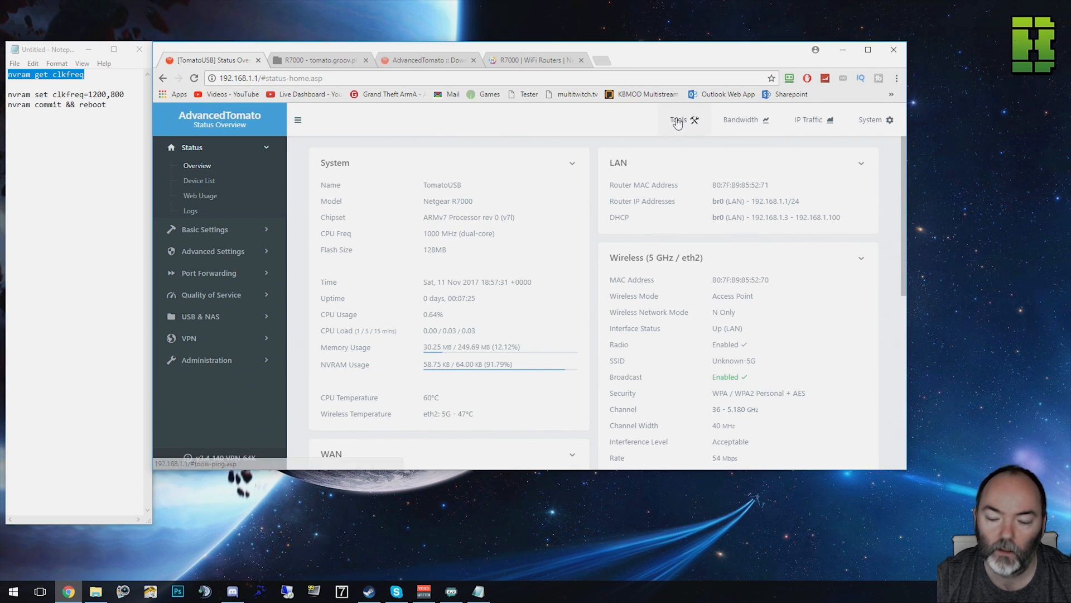
left_click(678, 119)
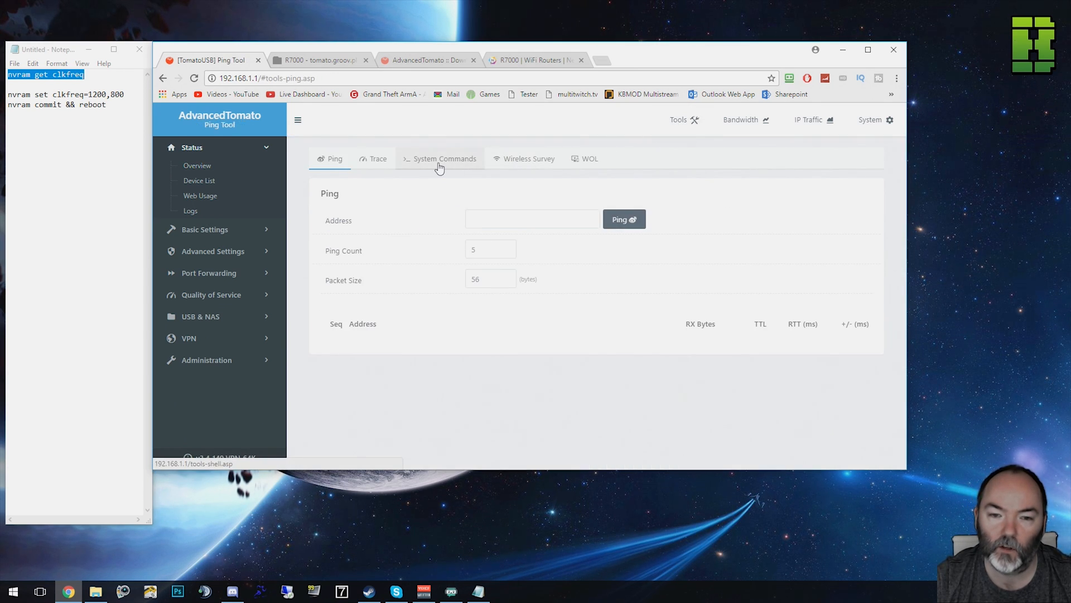
left_click(444, 158)
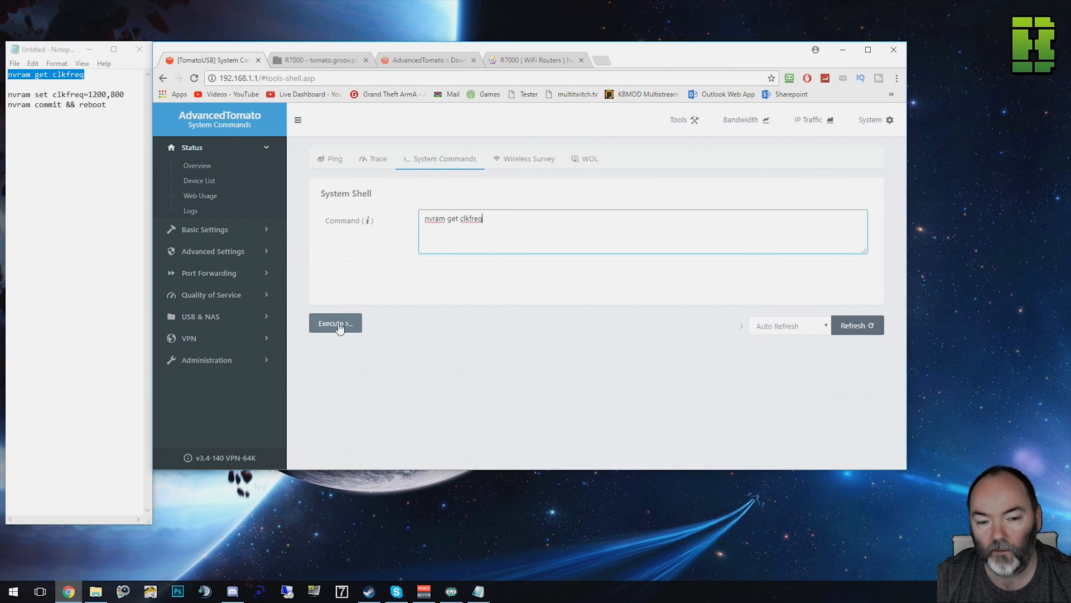
left_click(335, 323)
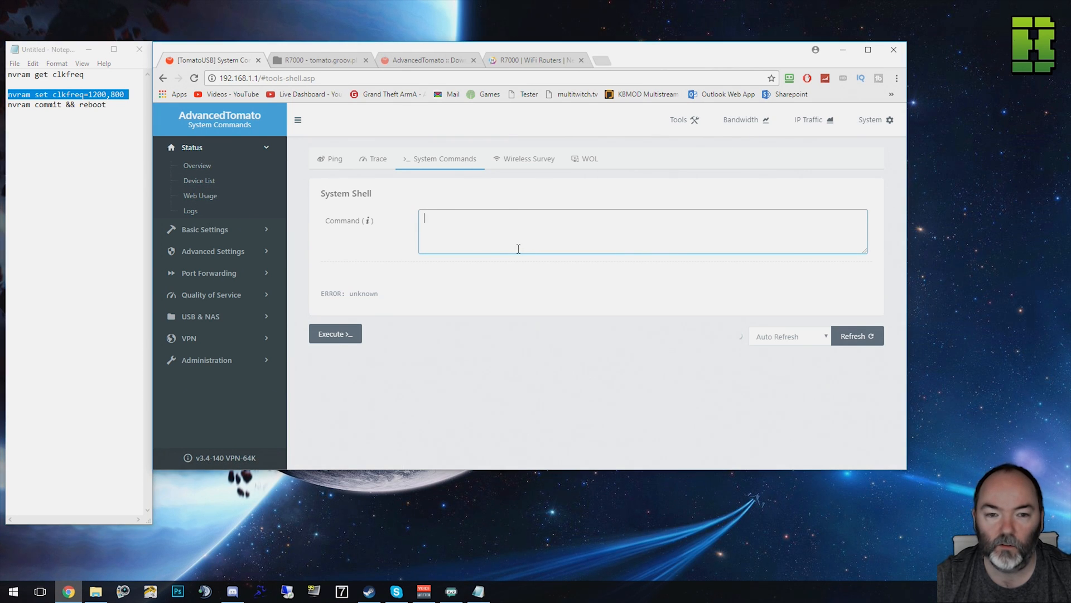
- Set clkfreq to 1200,800, re-query it, and check the overview shows 1200 MHz
left_click(335, 334)
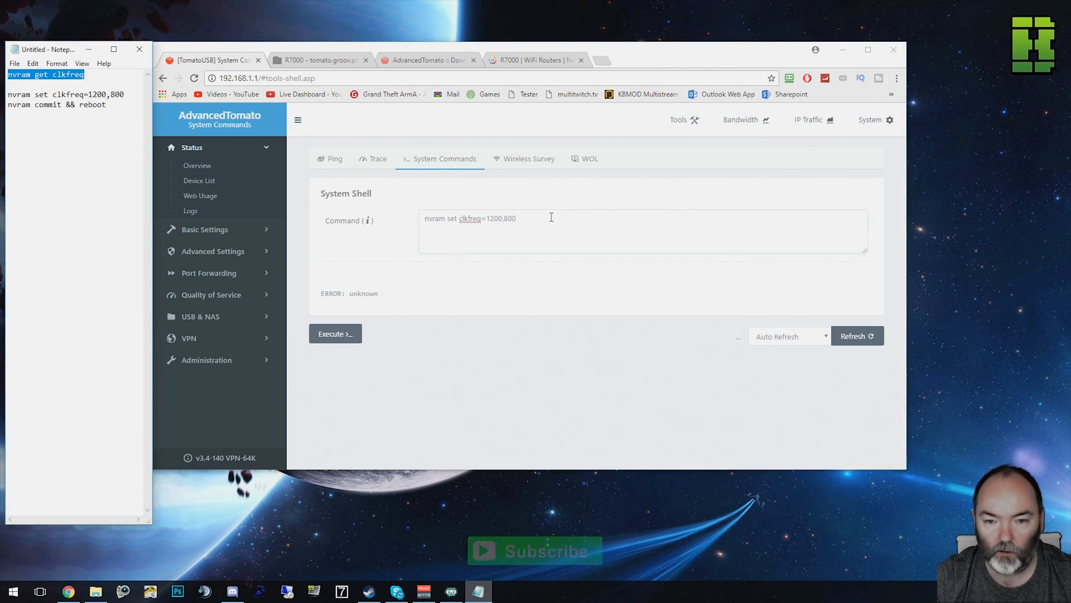
left_click(335, 334)
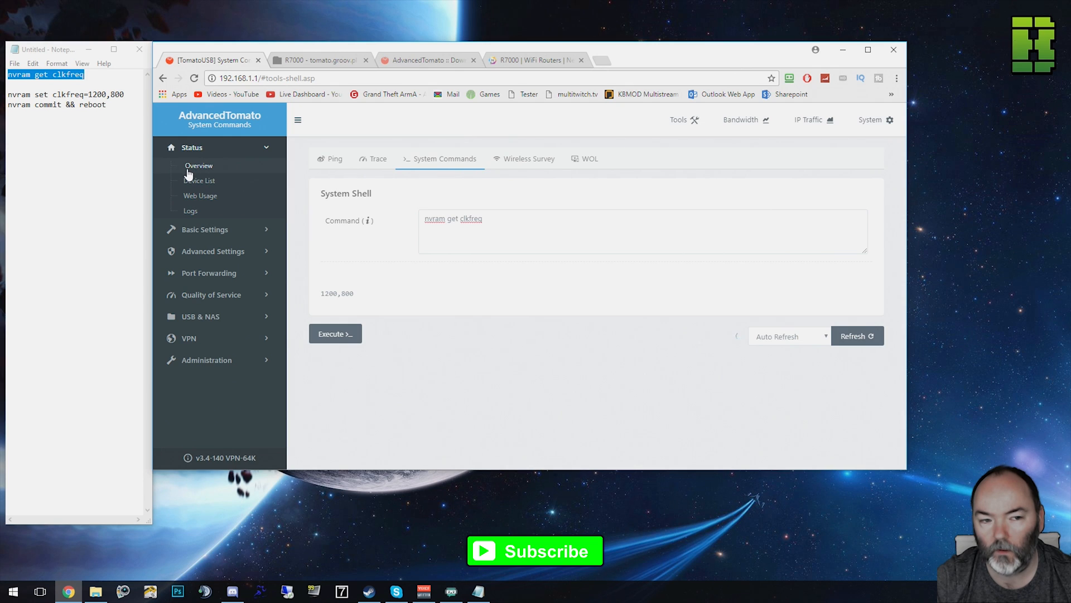
left_click(198, 165)
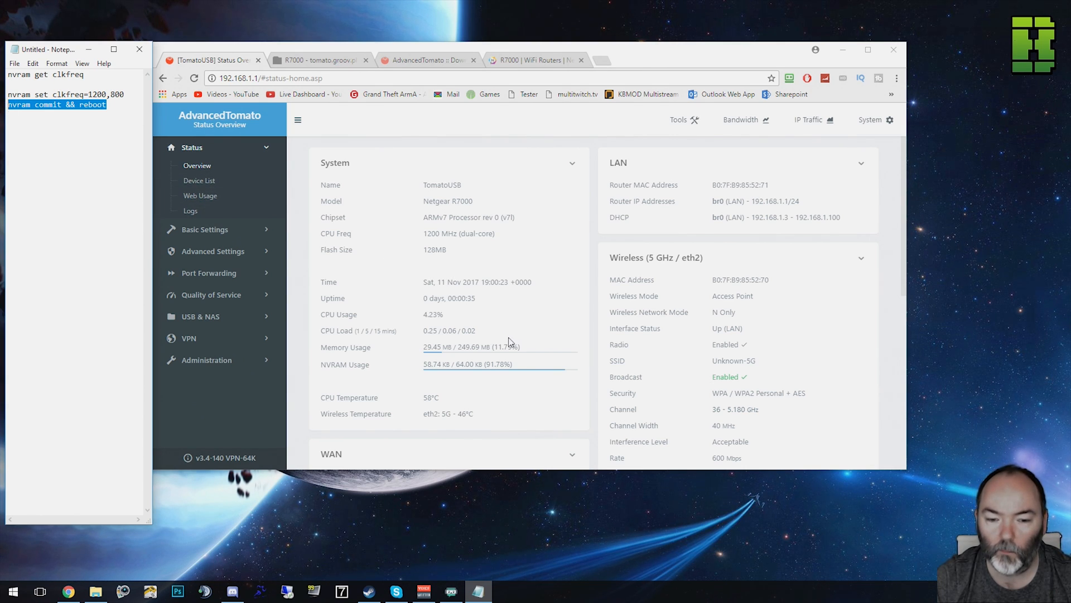
mouse_move(304, 401)
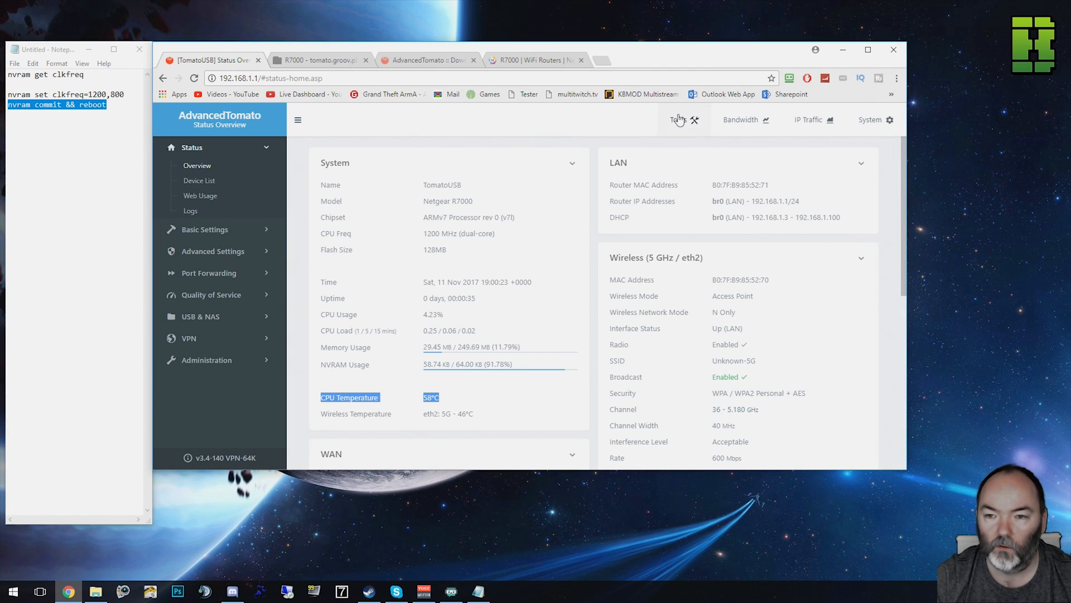
- Run 'nvram commit && reboot' from the shell to save settings and restart
left_click(678, 120)
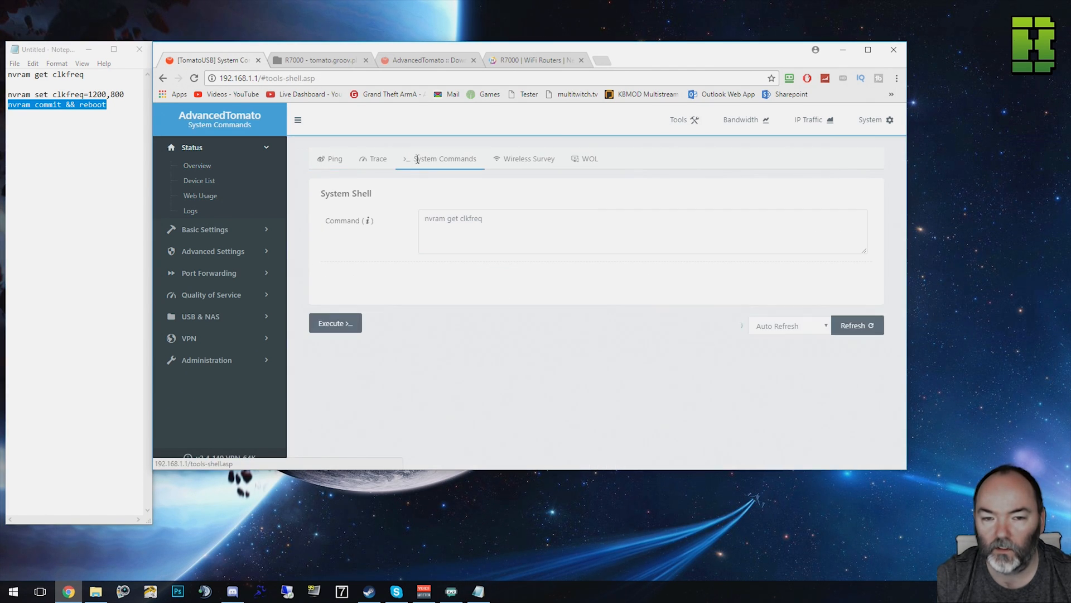
type("nvram commit && reboot")
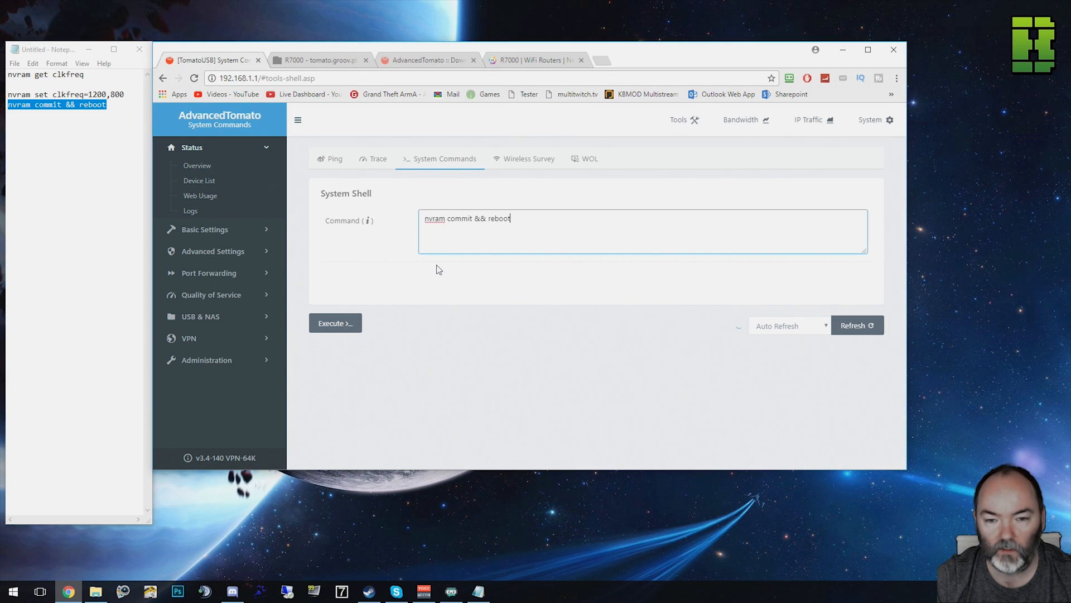
left_click(335, 323)
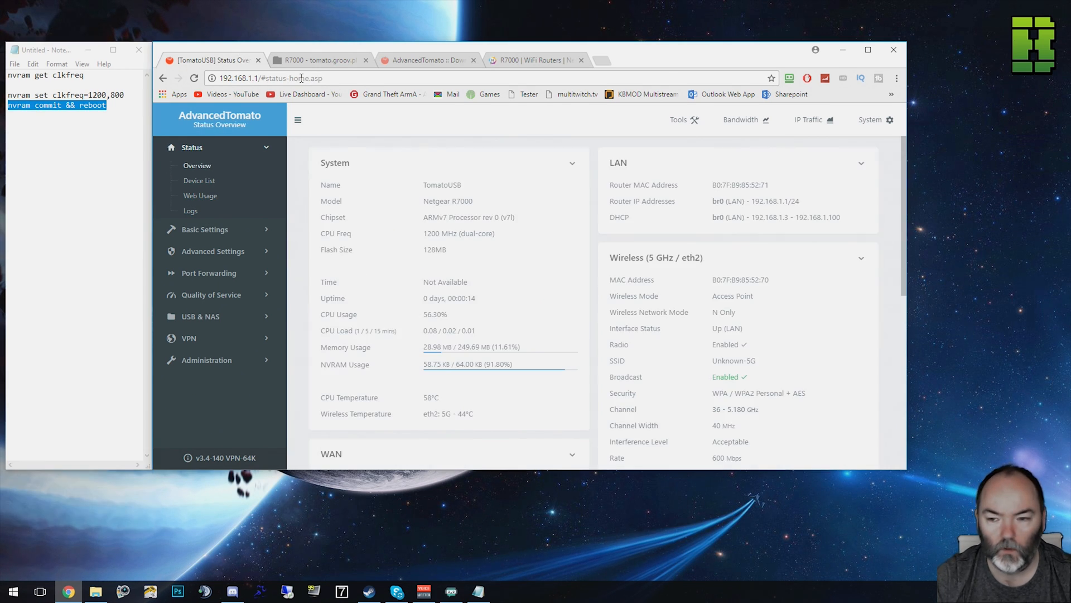
mouse_move(235, 154)
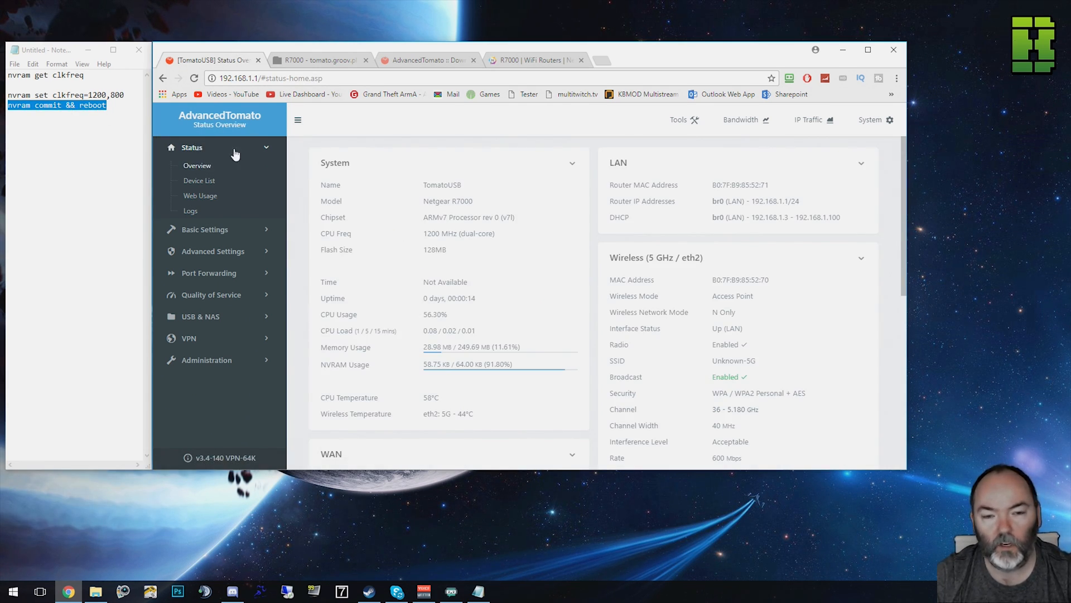
mouse_move(392, 253)
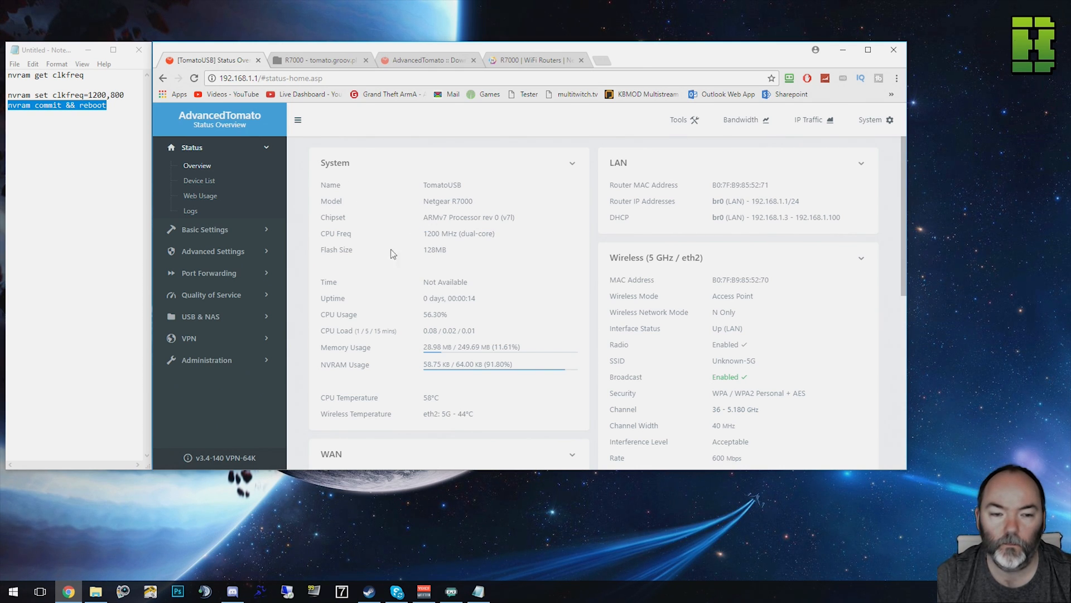
mouse_move(198, 169)
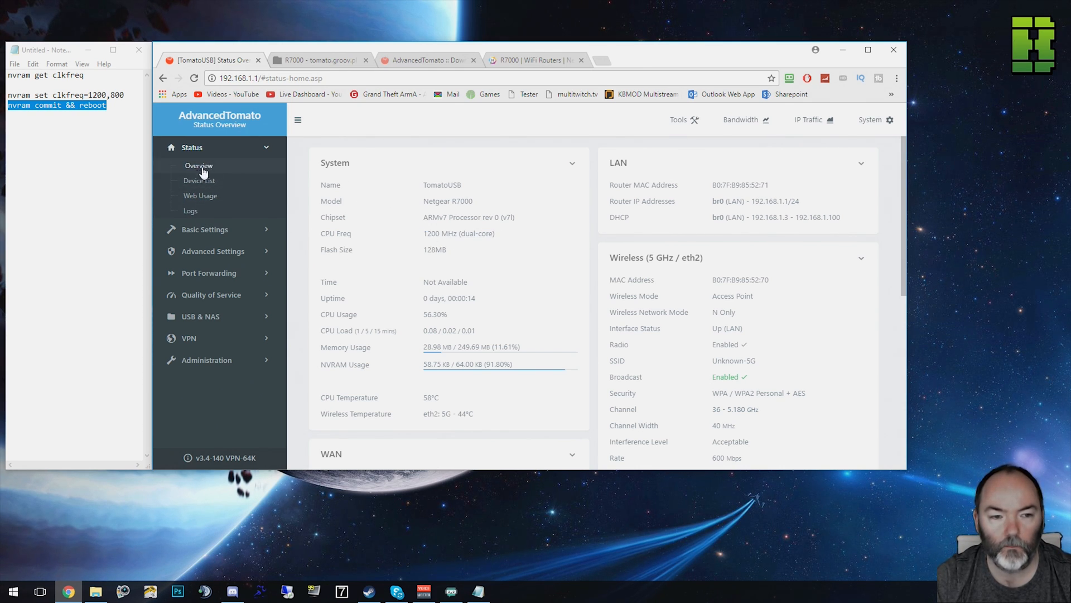
- Run 'nvram set clkfreq=1400,800' and confirm the query returns 1400,800
left_click(683, 119)
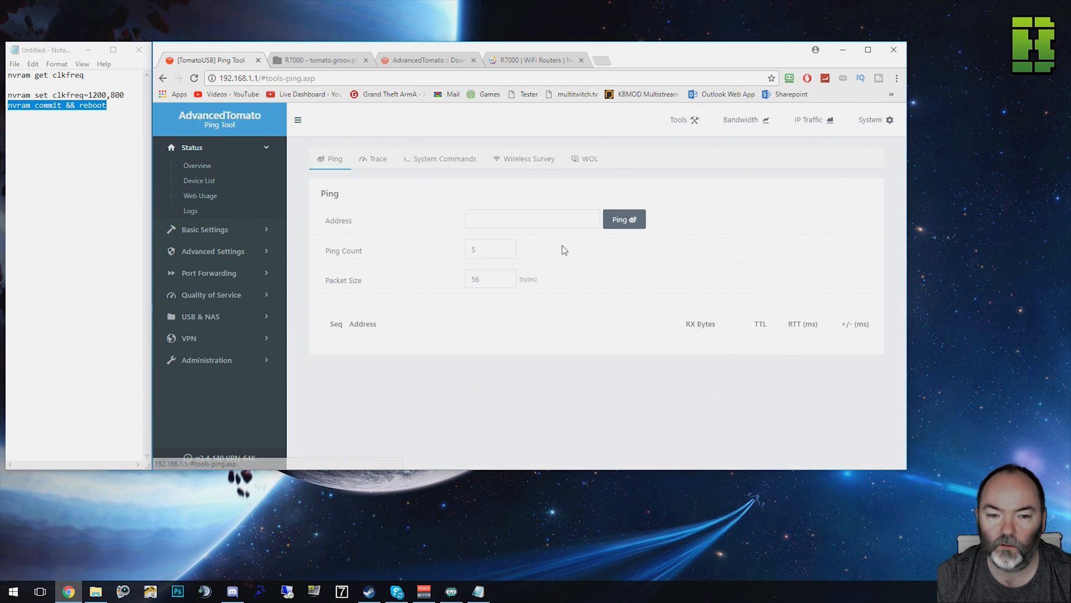
left_click(444, 158)
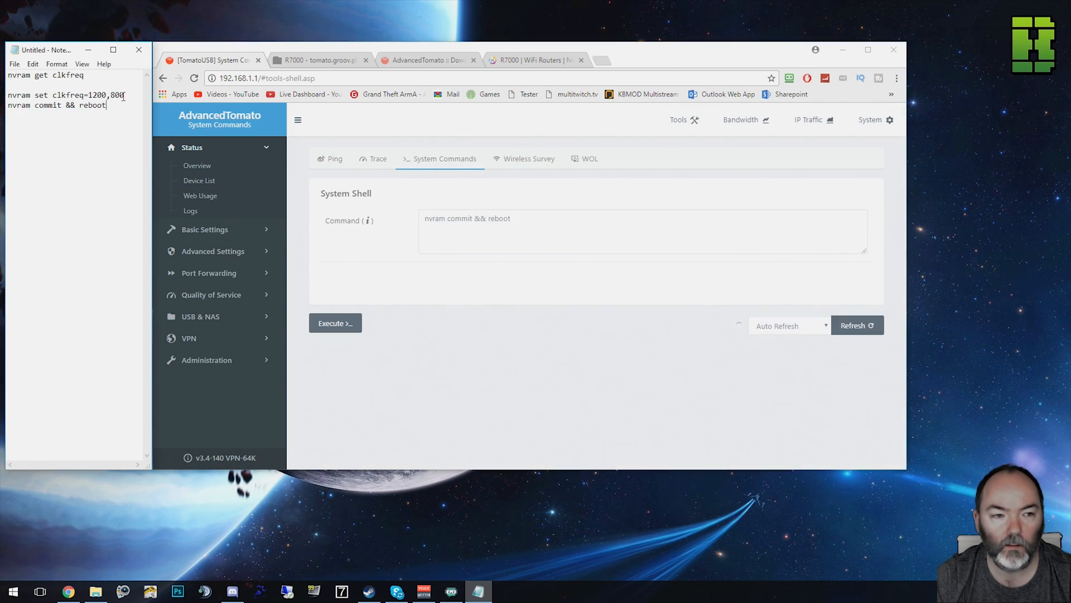
double_click(499, 218)
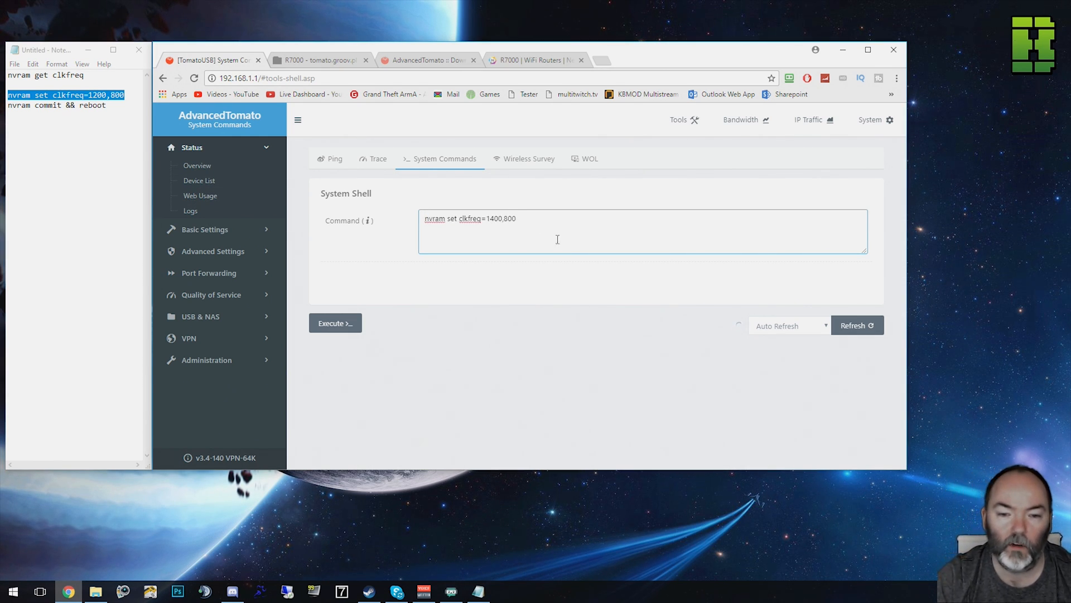
left_click(335, 322)
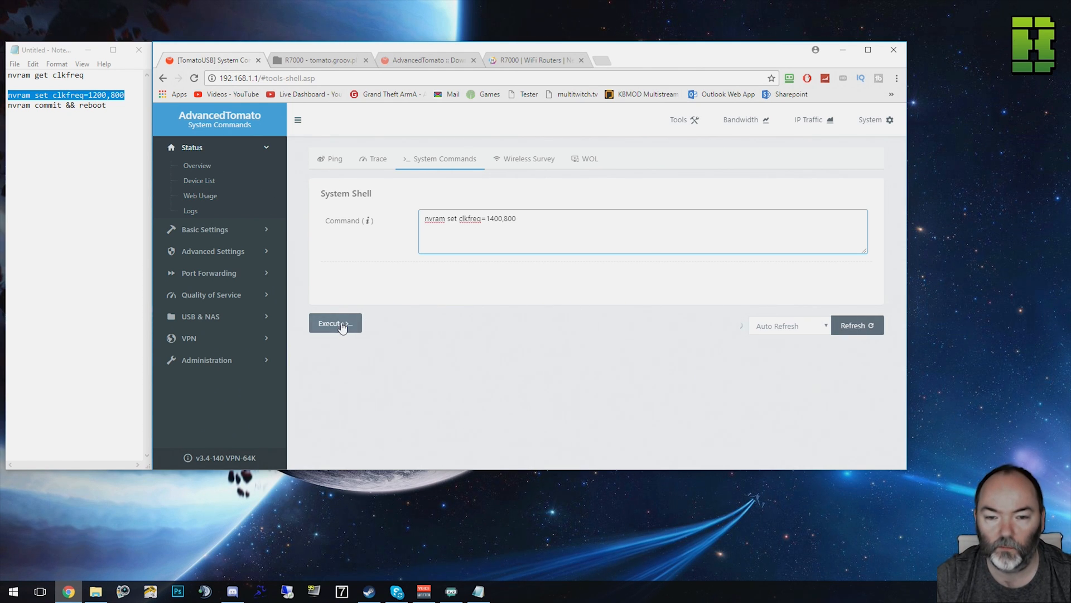
left_click(334, 322)
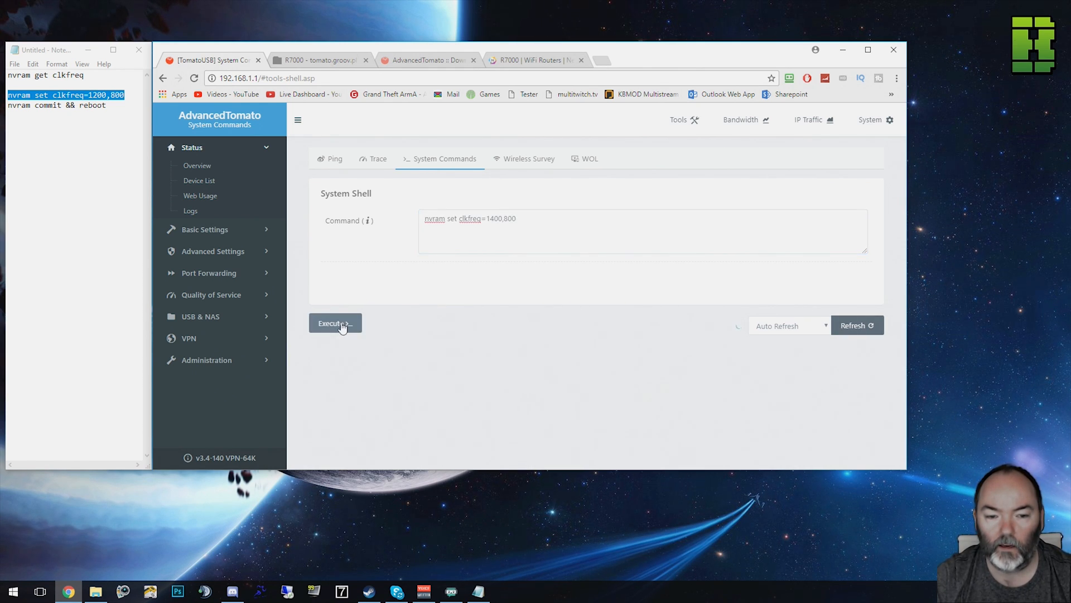
left_click(335, 322)
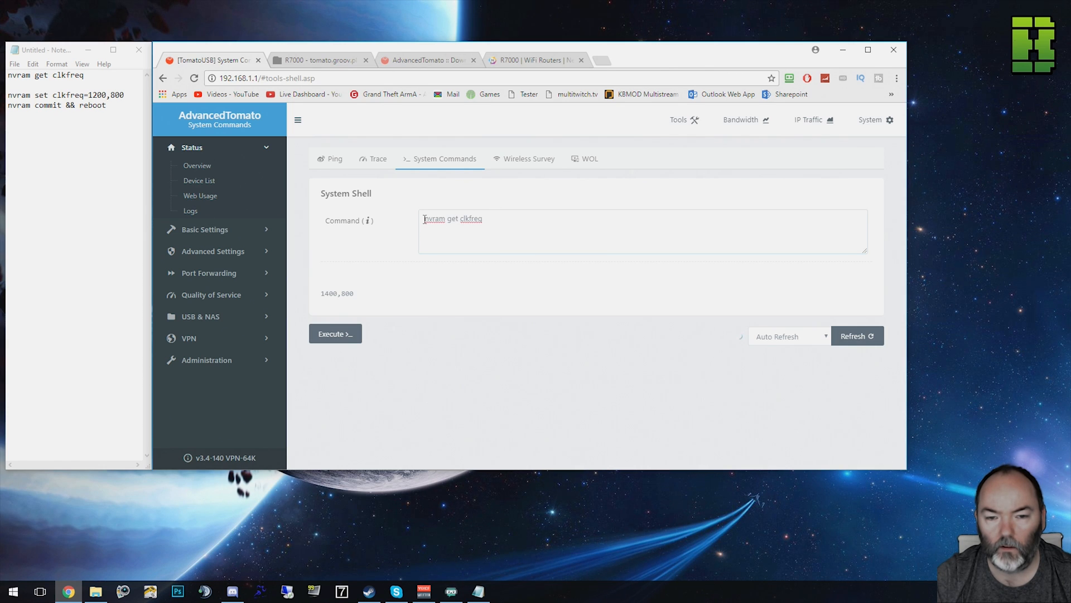
- Execute 'nvram commit && reboot' again, which shows 'ERROR: unknown'
double_click(337, 292)
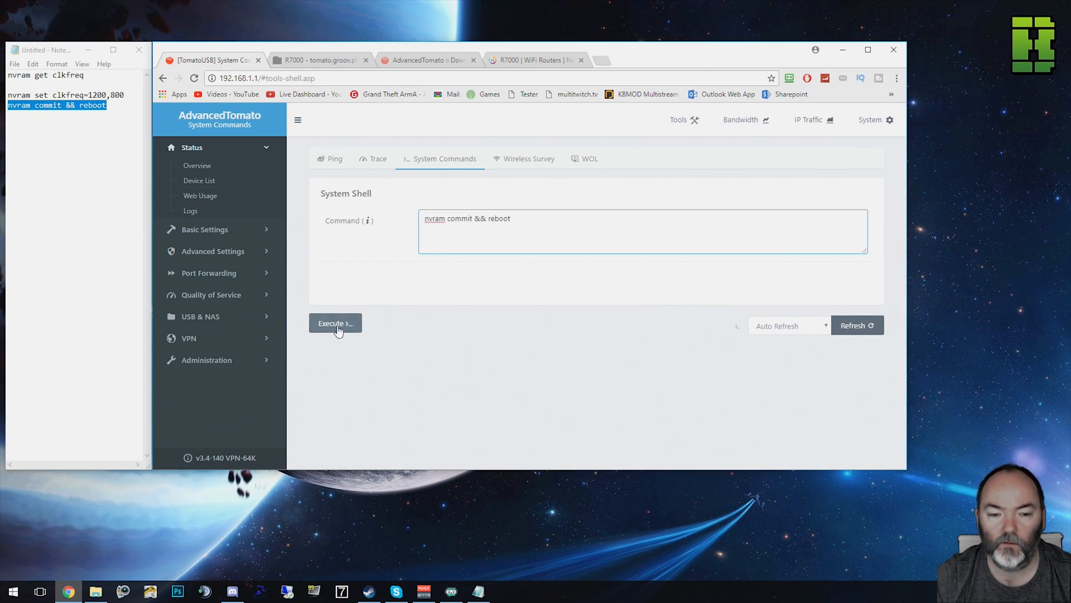
left_click(334, 323)
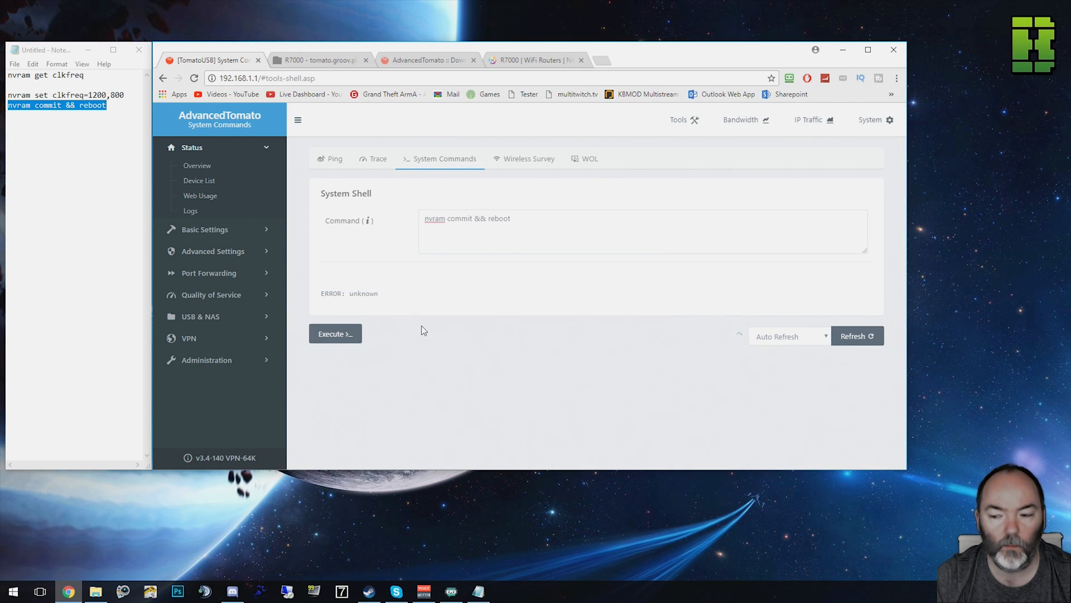
mouse_move(492, 336)
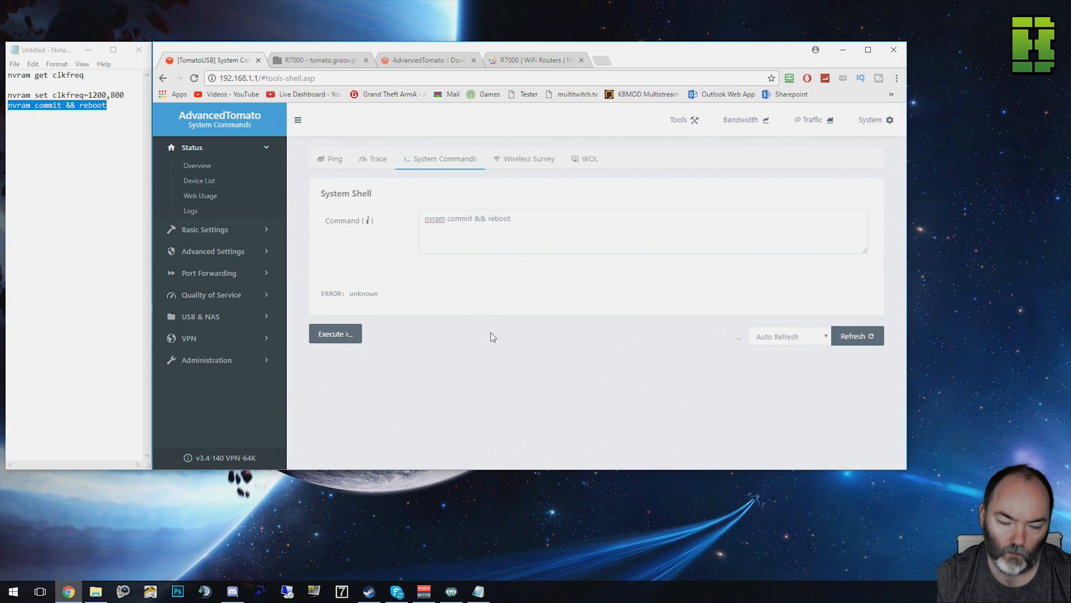
double_click(349, 293)
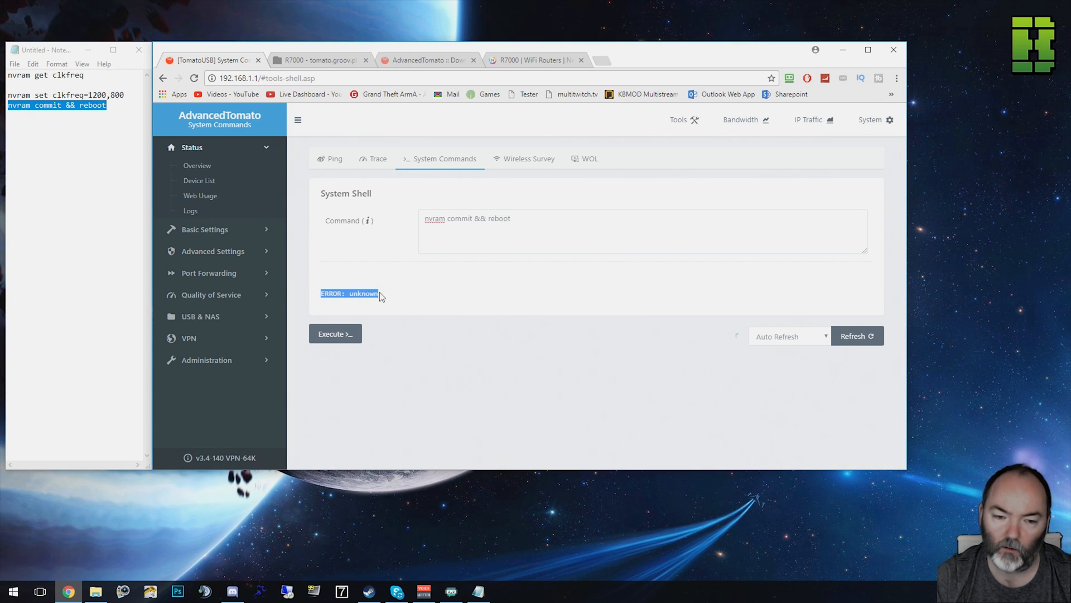
mouse_move(507, 221)
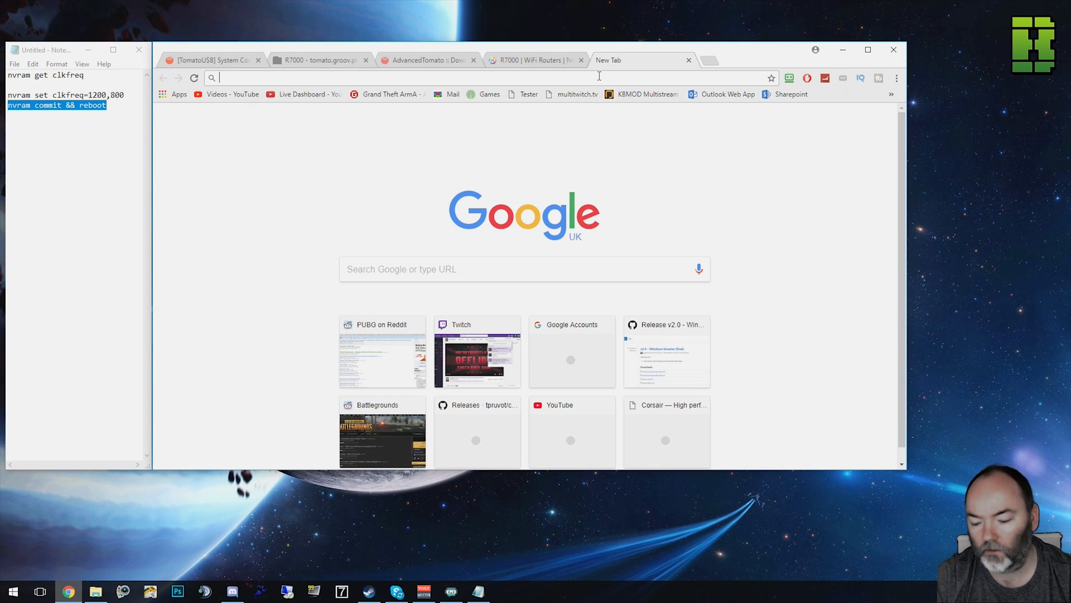
- Load 192.168.1.1 to see the overview reporting CPU Freq 1400 MHz
type("192.168.1.1/#status-home.asp")
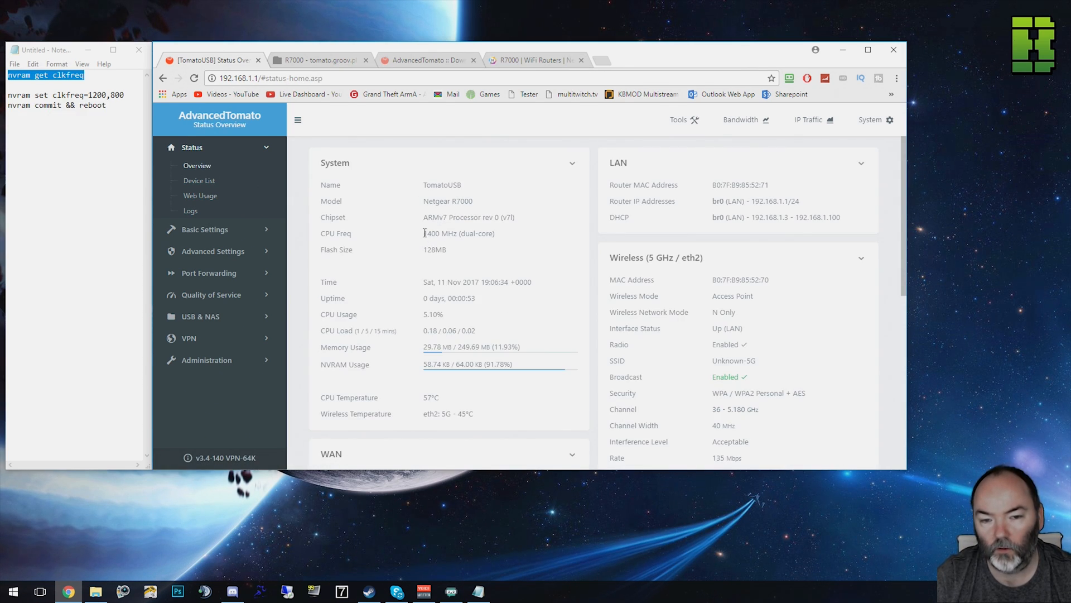
double_click(459, 234)
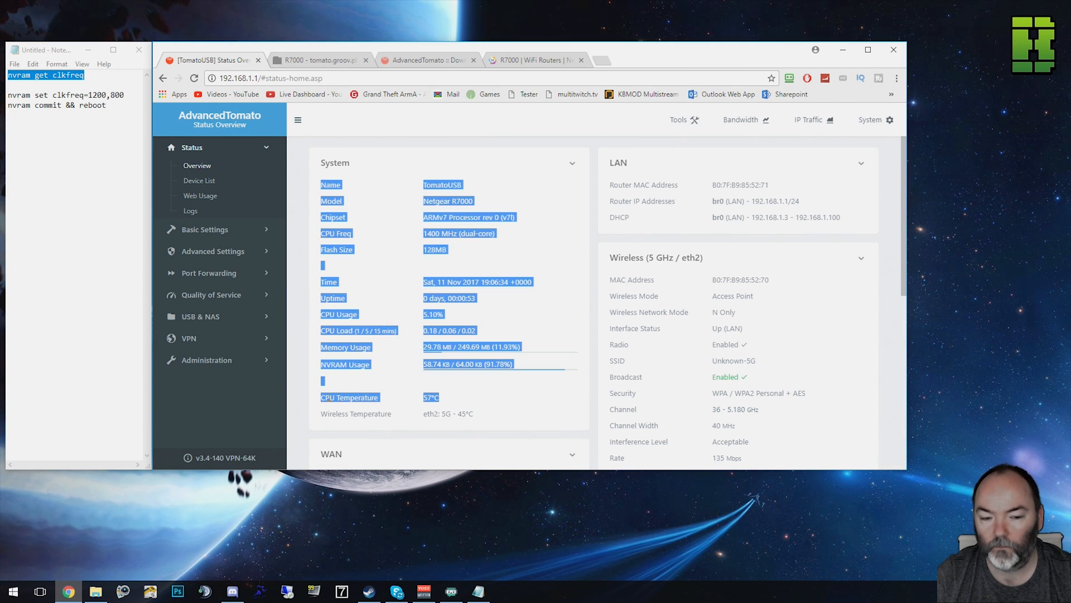
left_click(410, 404)
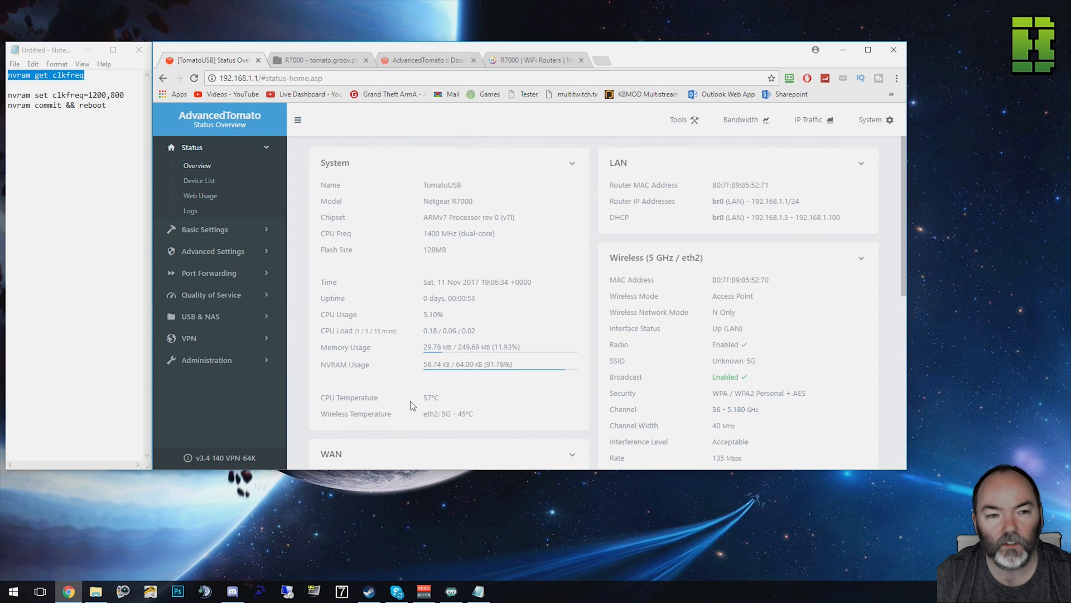